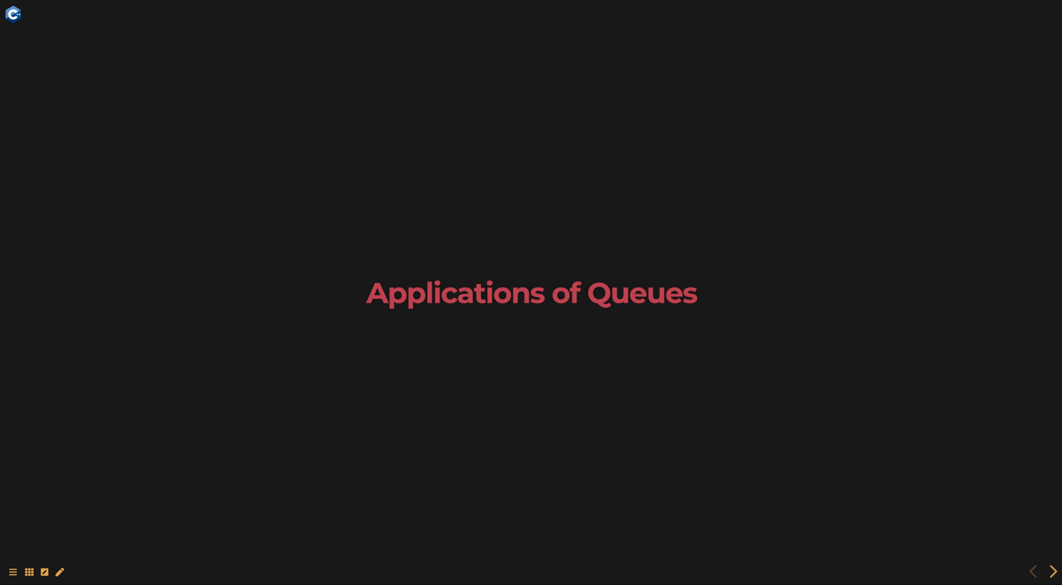
pyautogui.click(1051, 571)
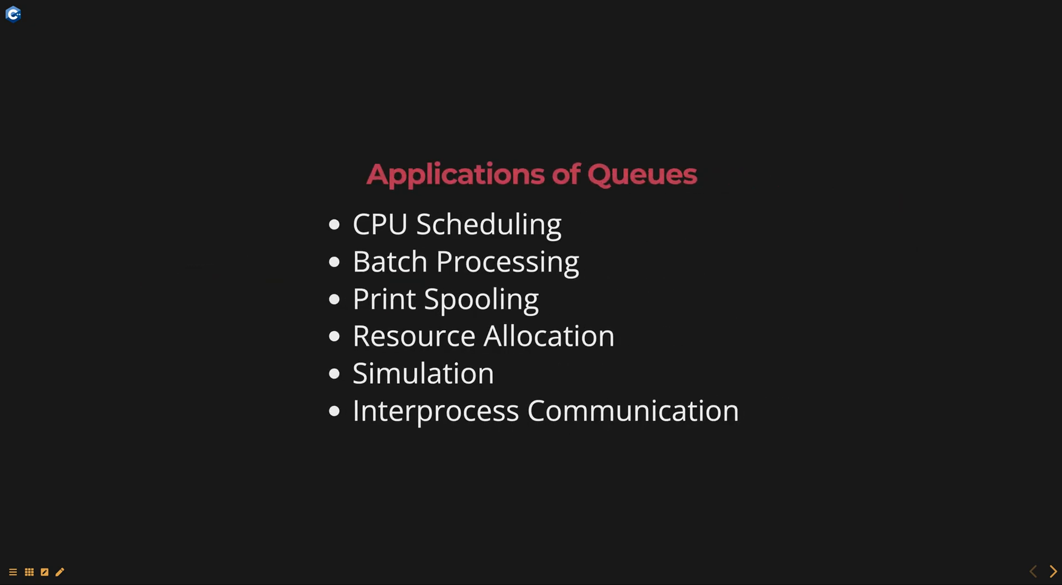